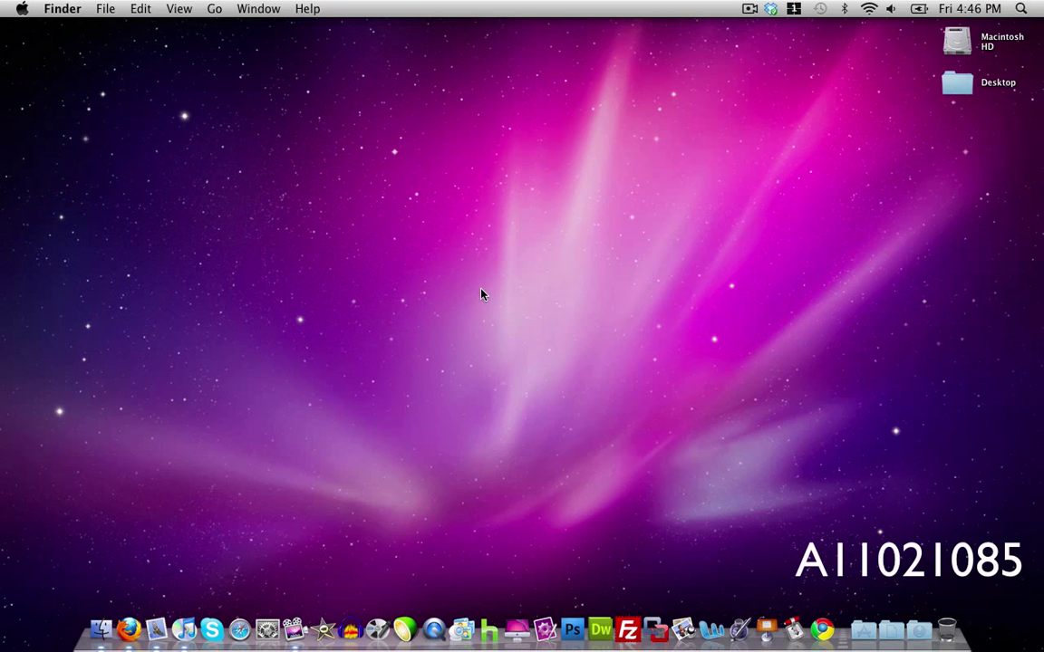
Browse the MacPaw site's CleanMyMac pricing and product pages, then close the browser.
left_click(516, 627)
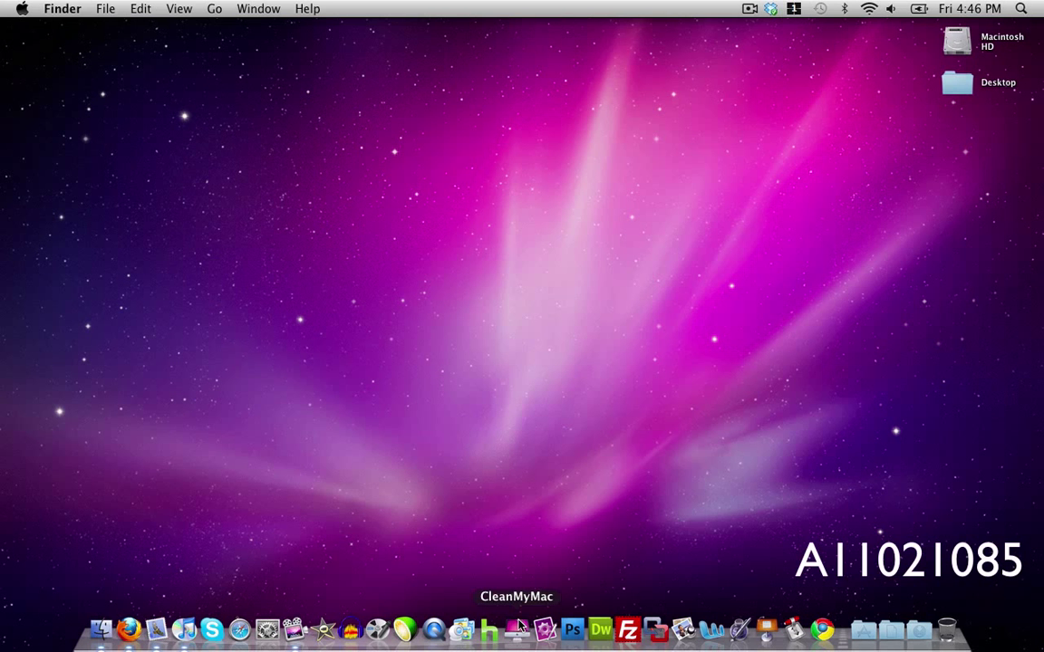
left_click(128, 627)
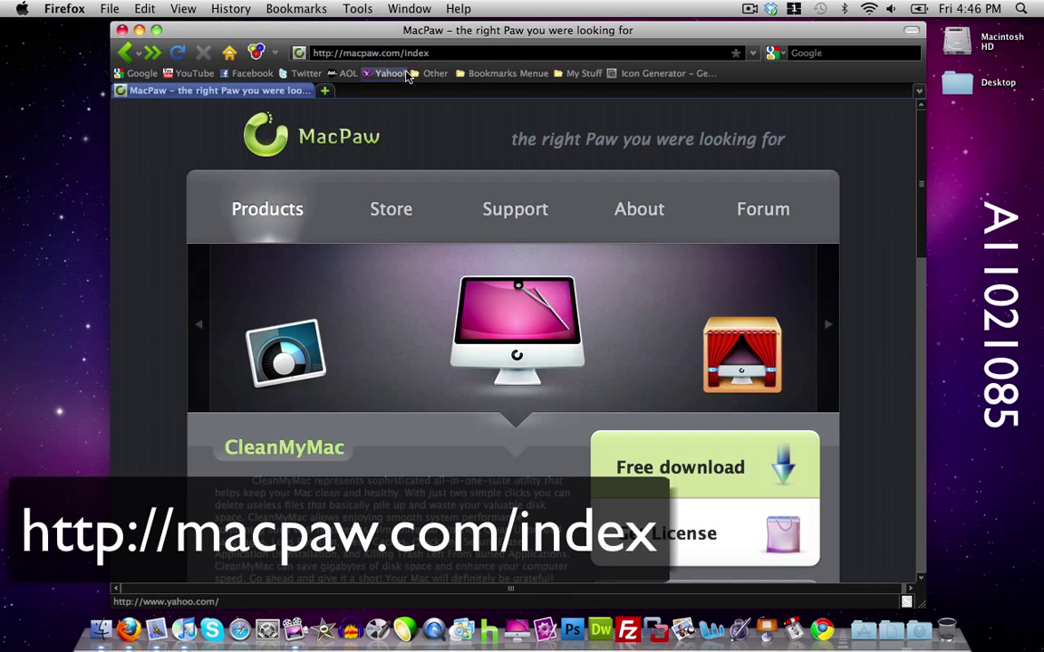
mouse_move(489, 310)
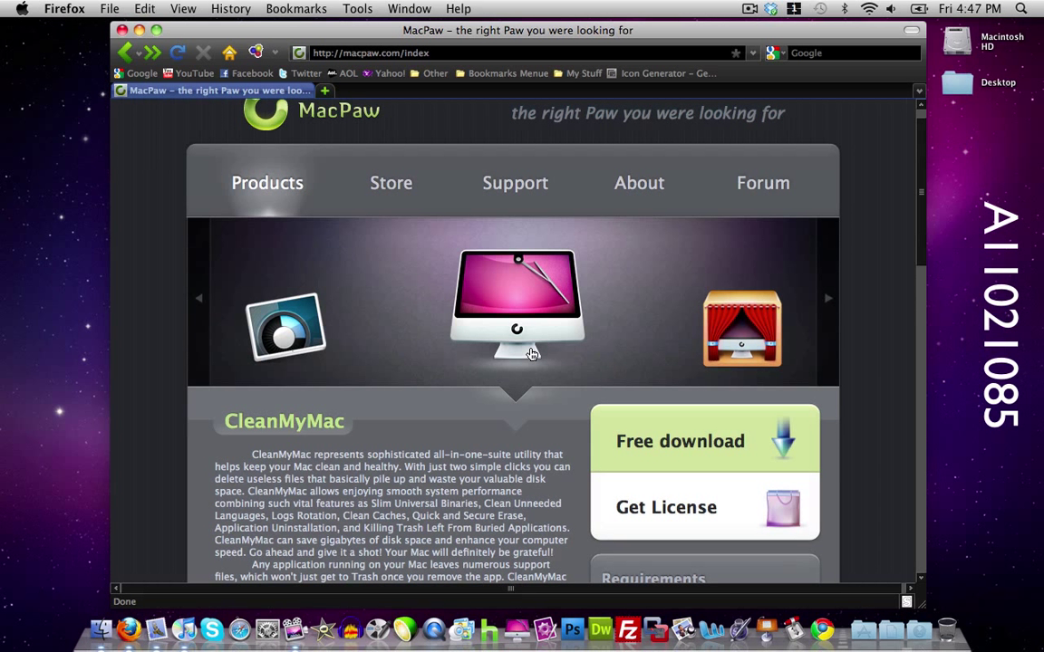
mouse_move(696, 464)
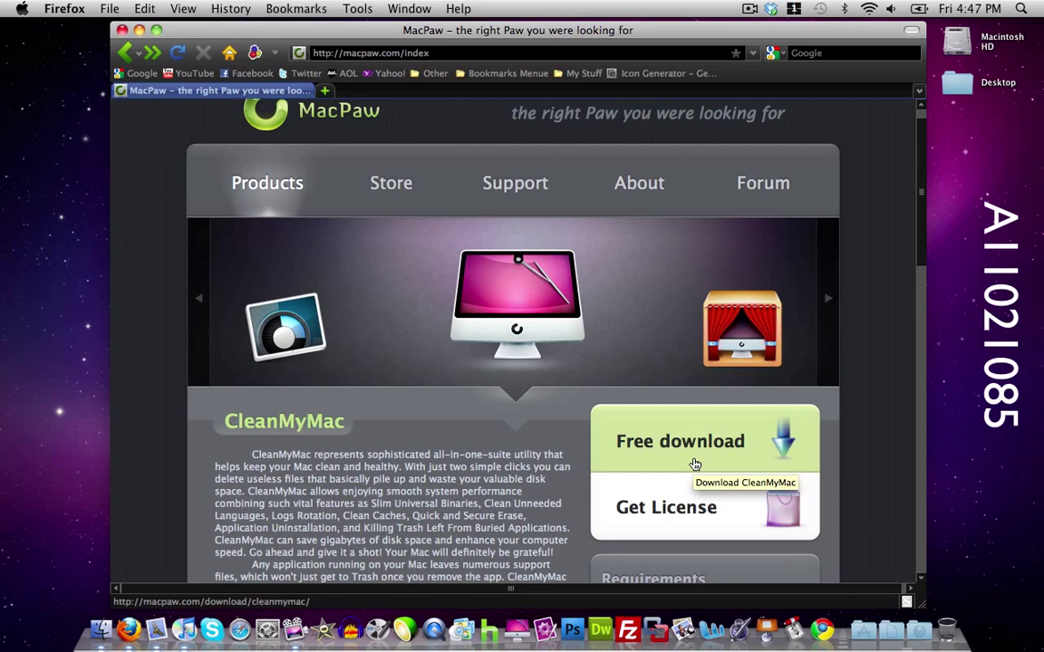
left_click(392, 181)
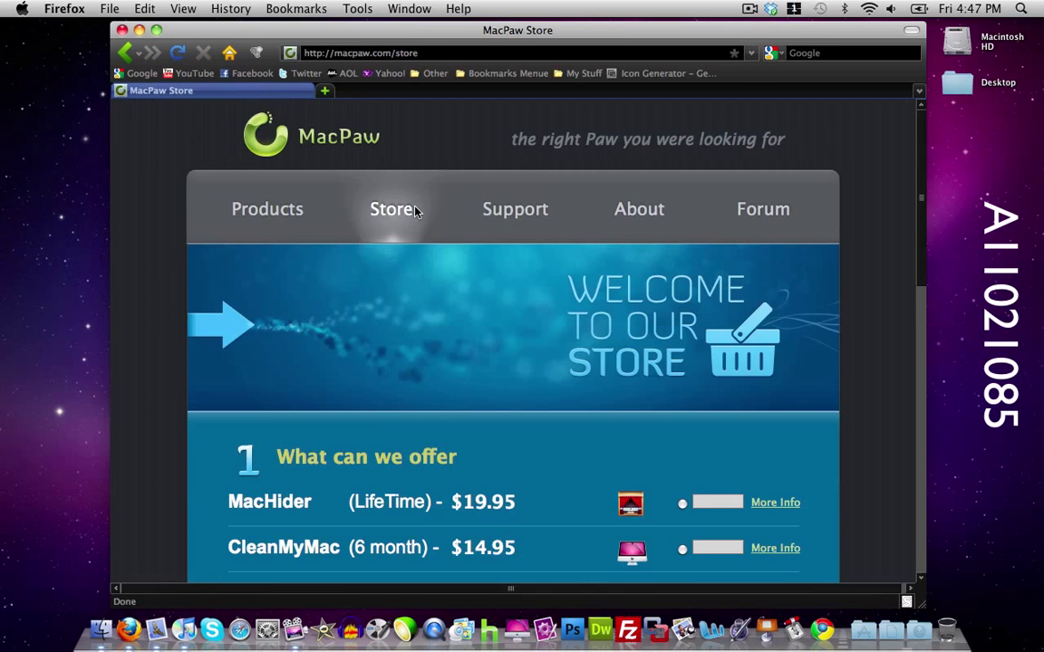
scroll("down", 3)
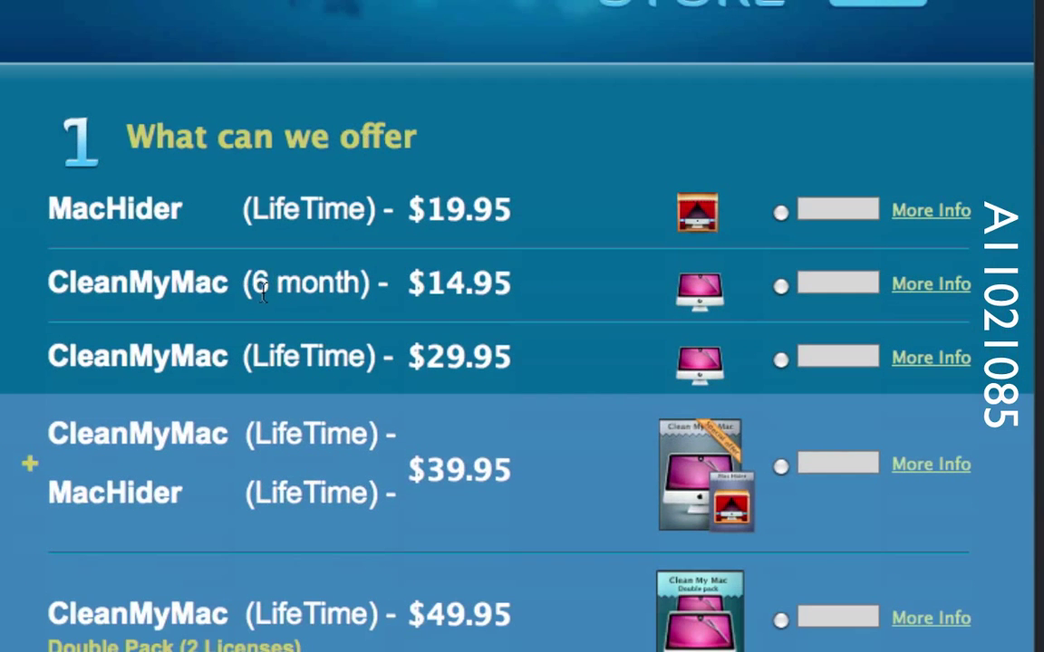
mouse_move(182, 341)
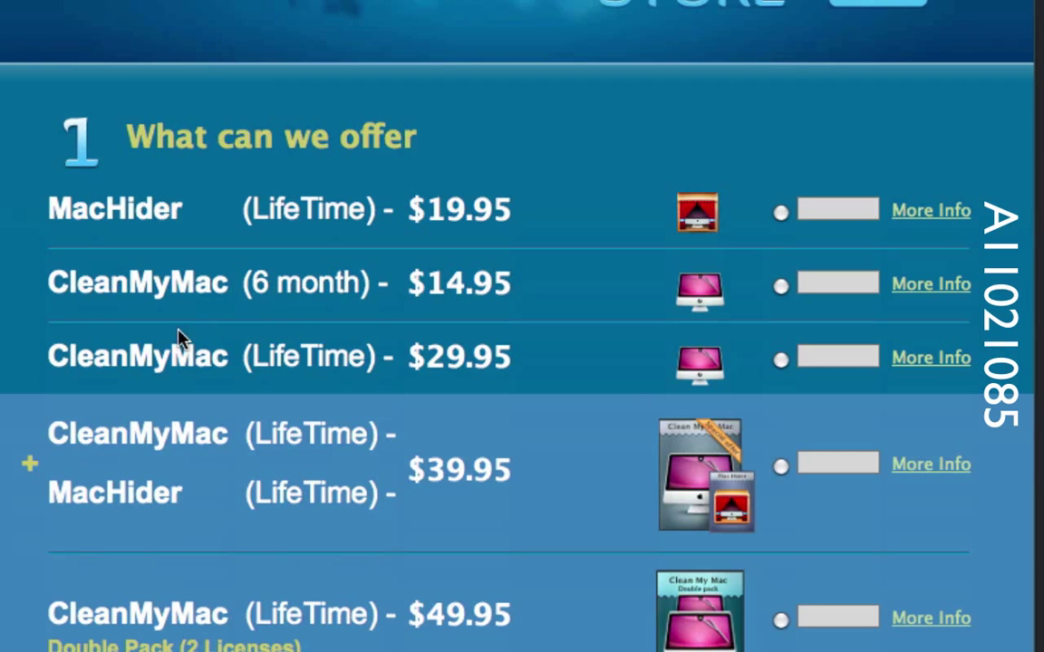
mouse_move(478, 370)
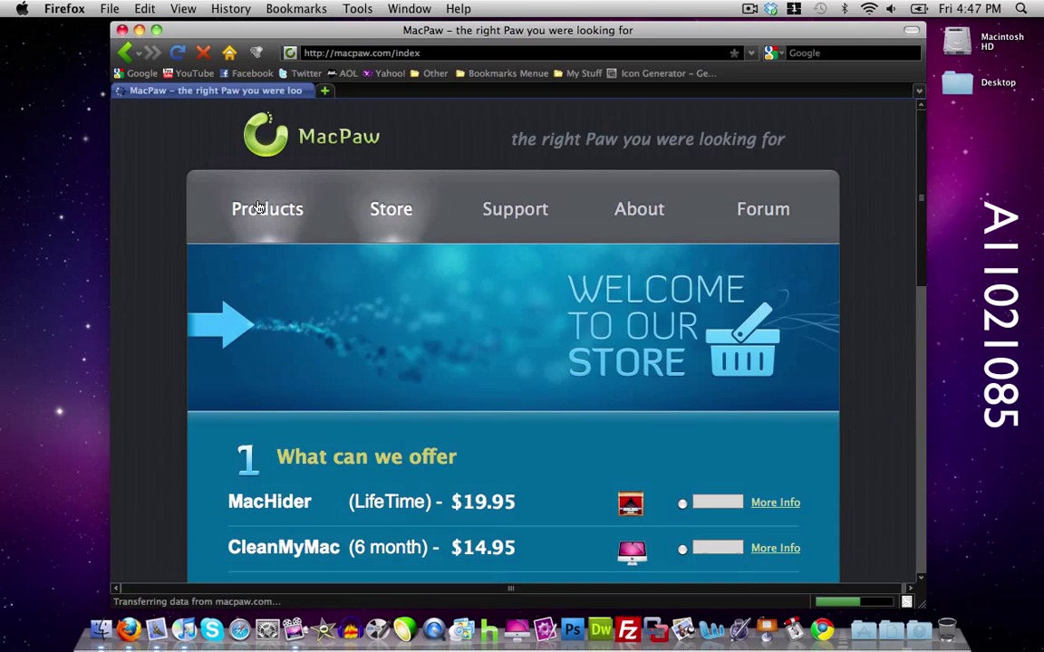
left_click(266, 209)
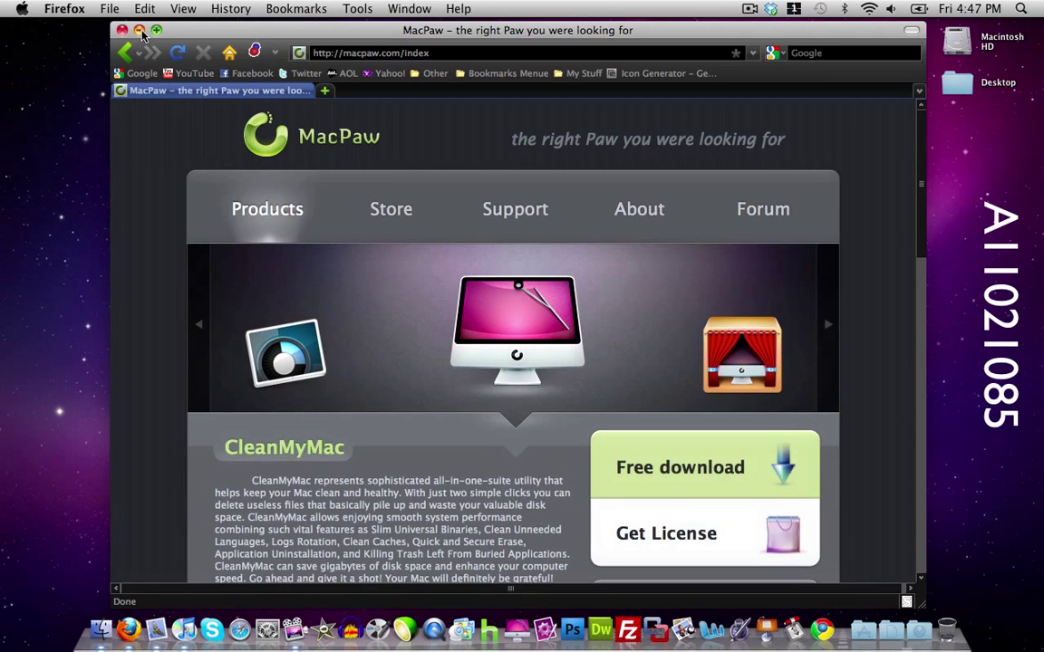
left_click(123, 29)
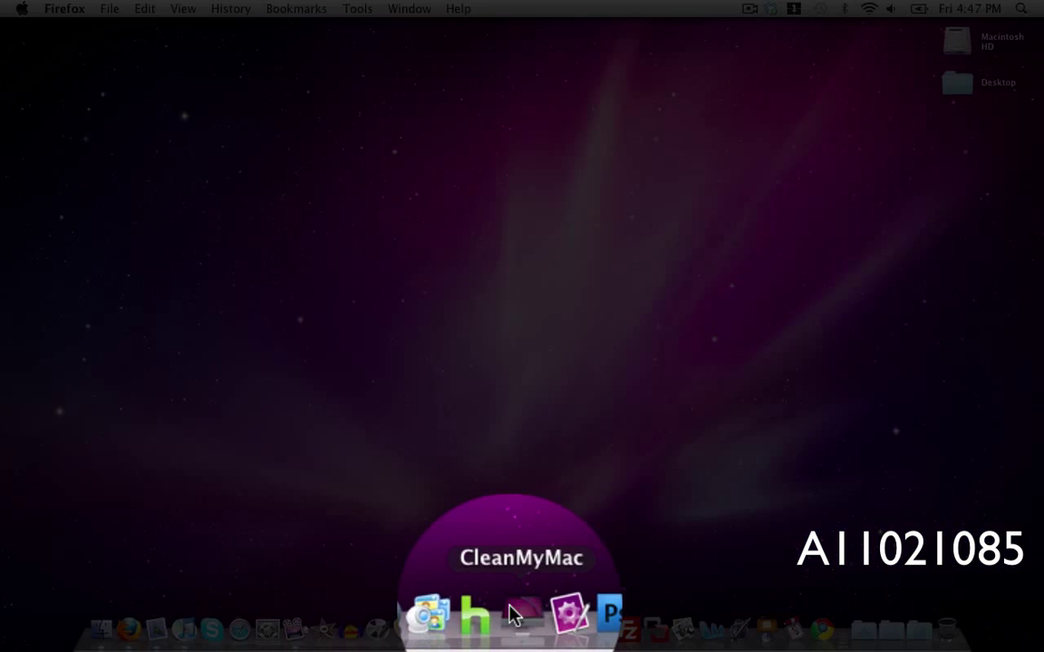
Launch CleanMyMac from the Dock and show its scan window with the cleanup categories.
left_click(520, 616)
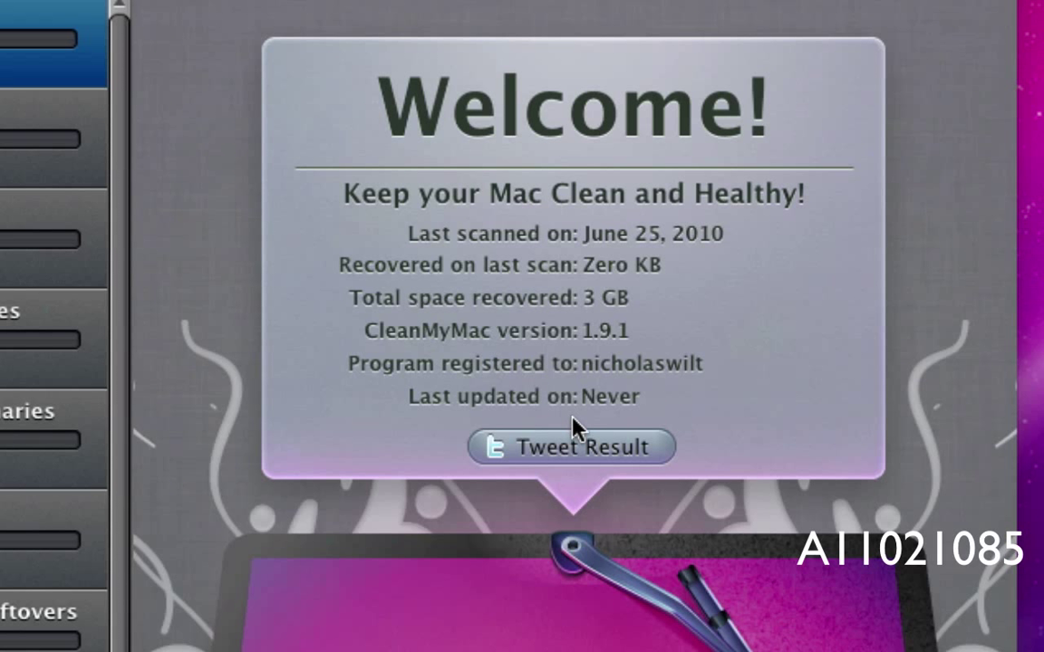
mouse_move(589, 457)
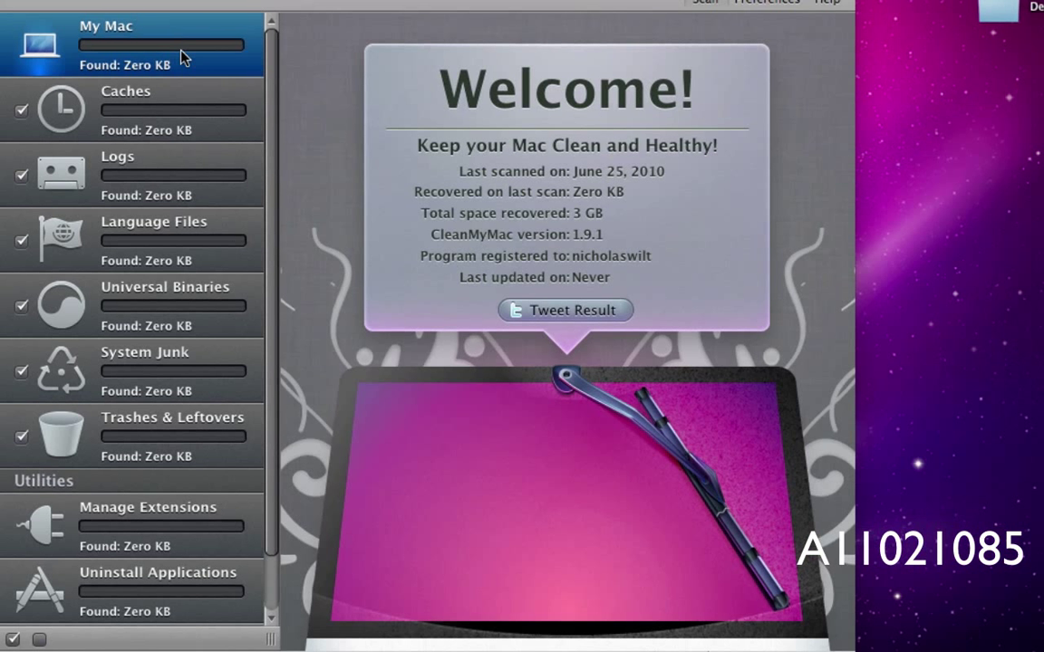
mouse_move(312, 87)
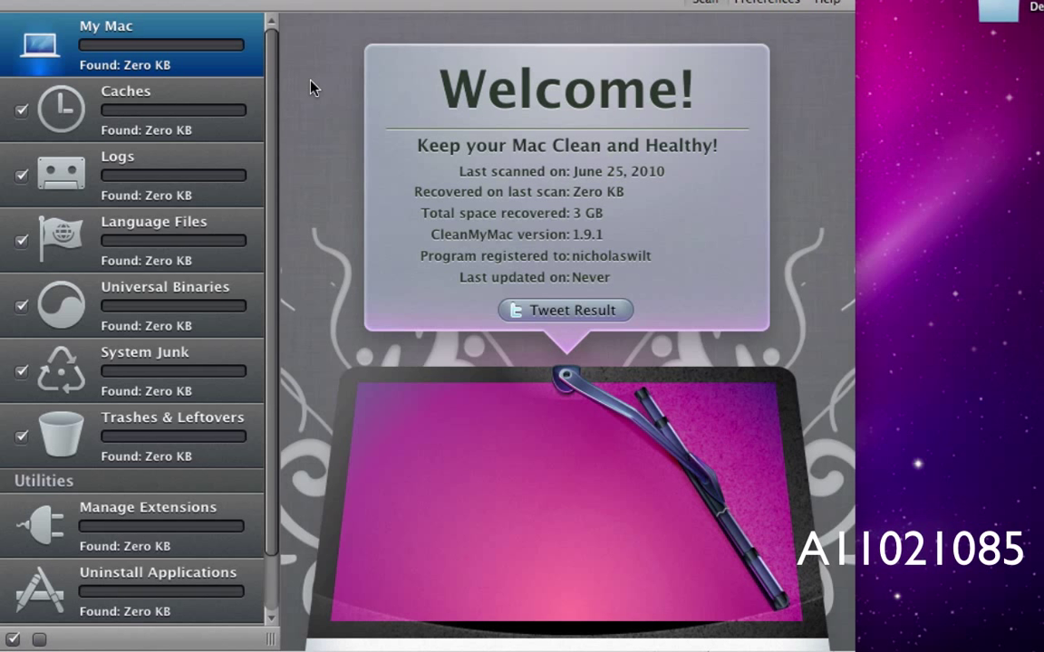
scroll("down", 3)
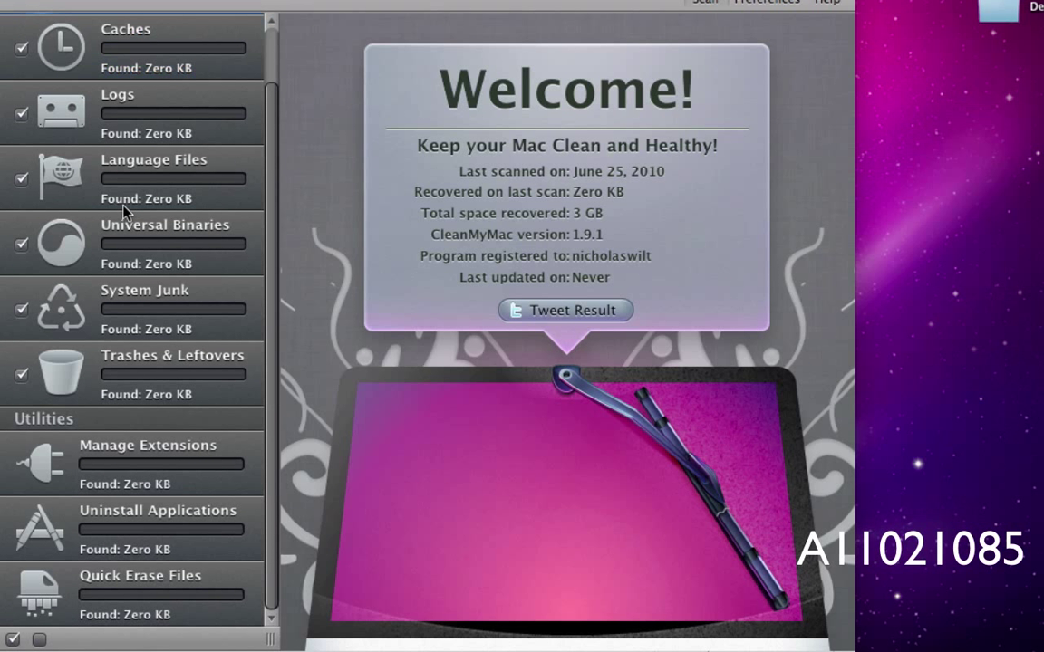
mouse_move(141, 532)
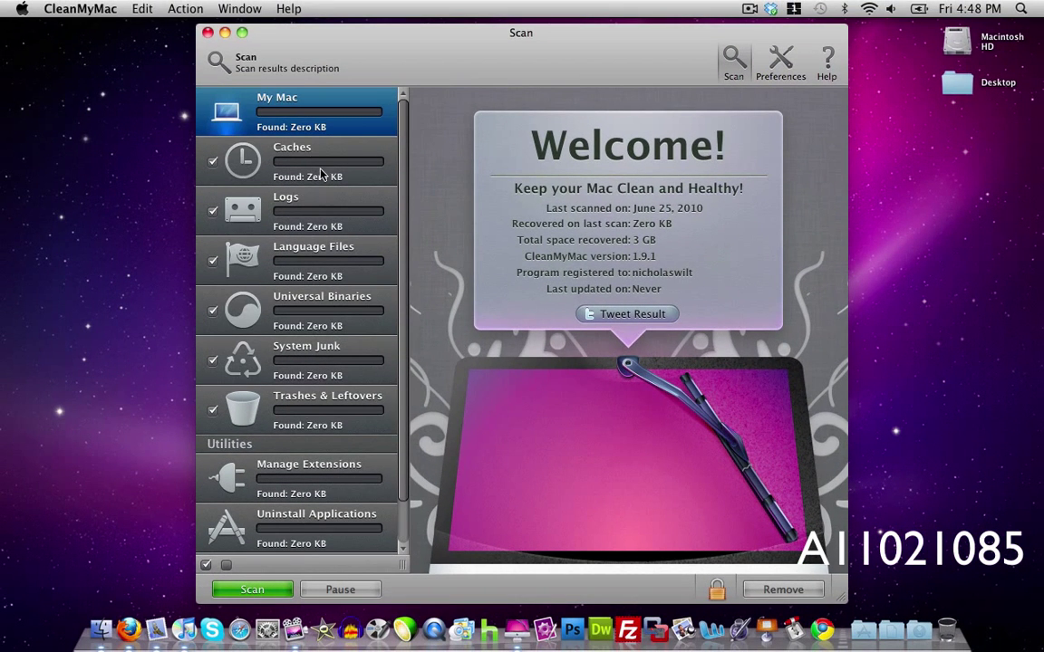
mouse_move(330, 308)
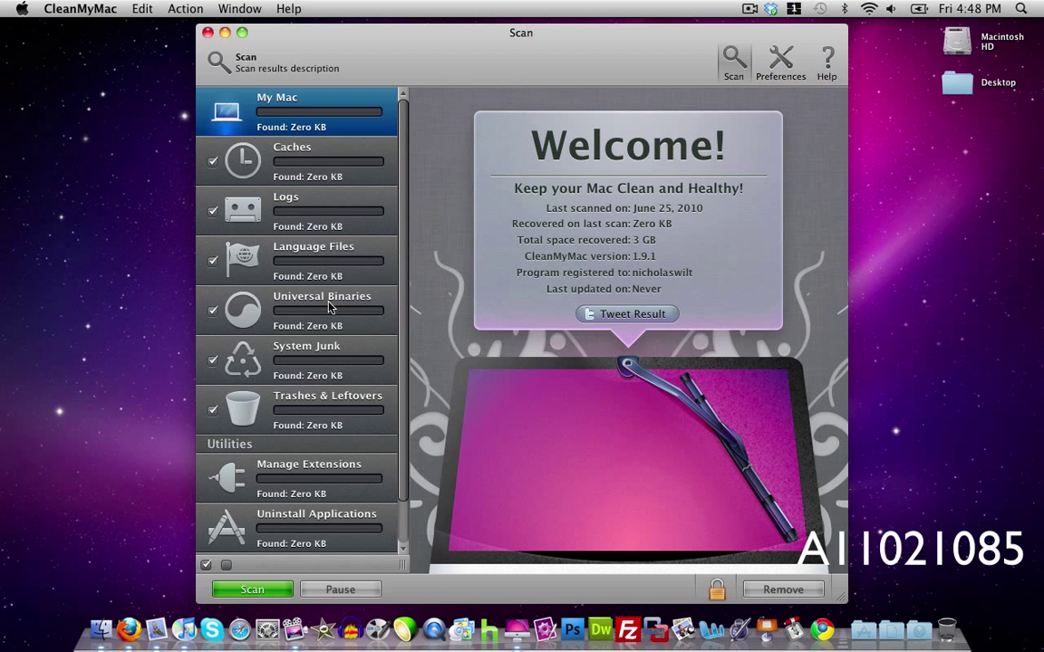
mouse_move(326, 141)
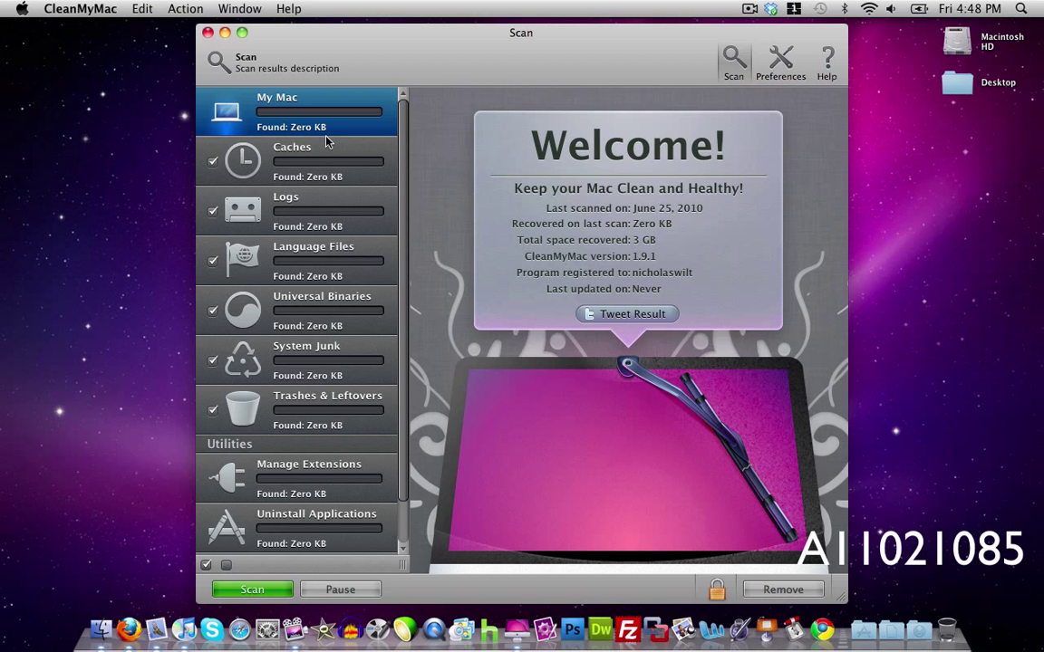
mouse_move(317, 316)
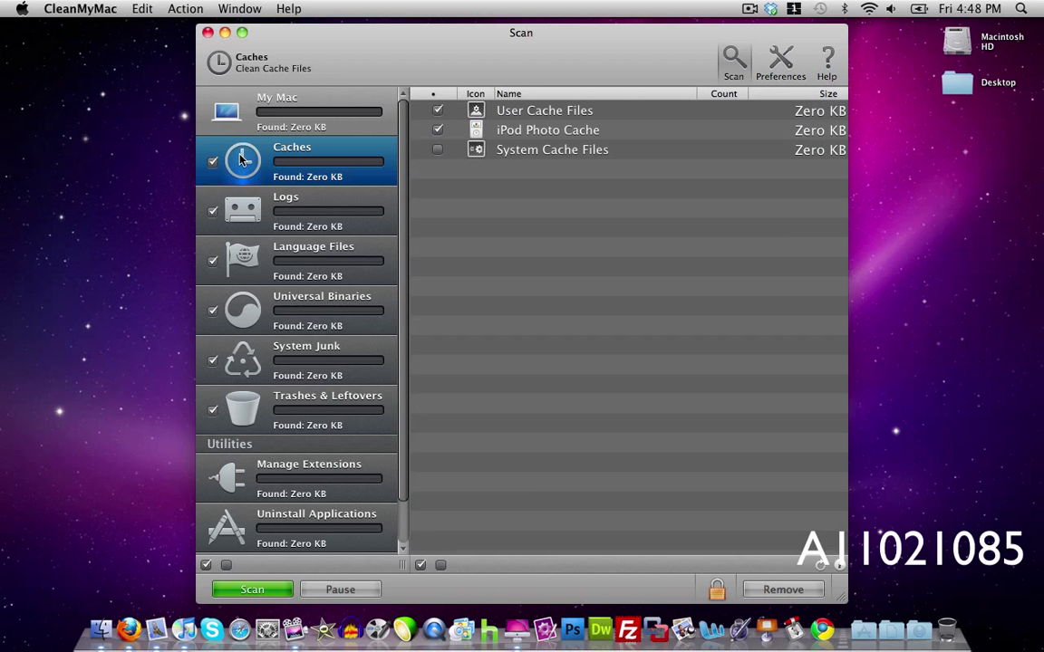
Browse the Logs, Language Files and Universal Binaries categories, each empty.
left_click(299, 210)
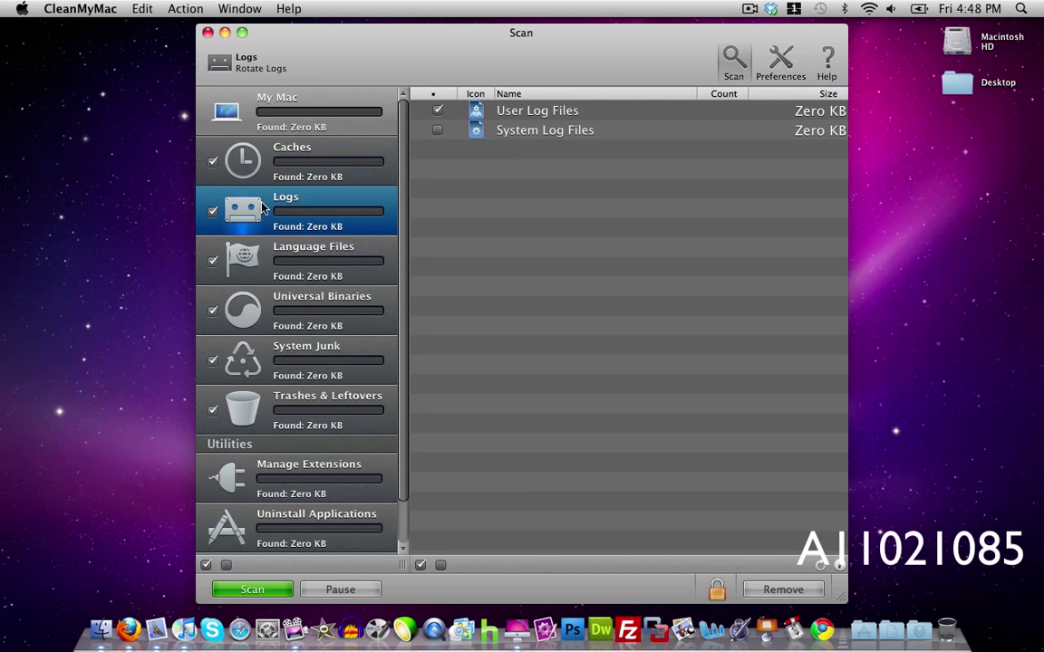
left_click(312, 261)
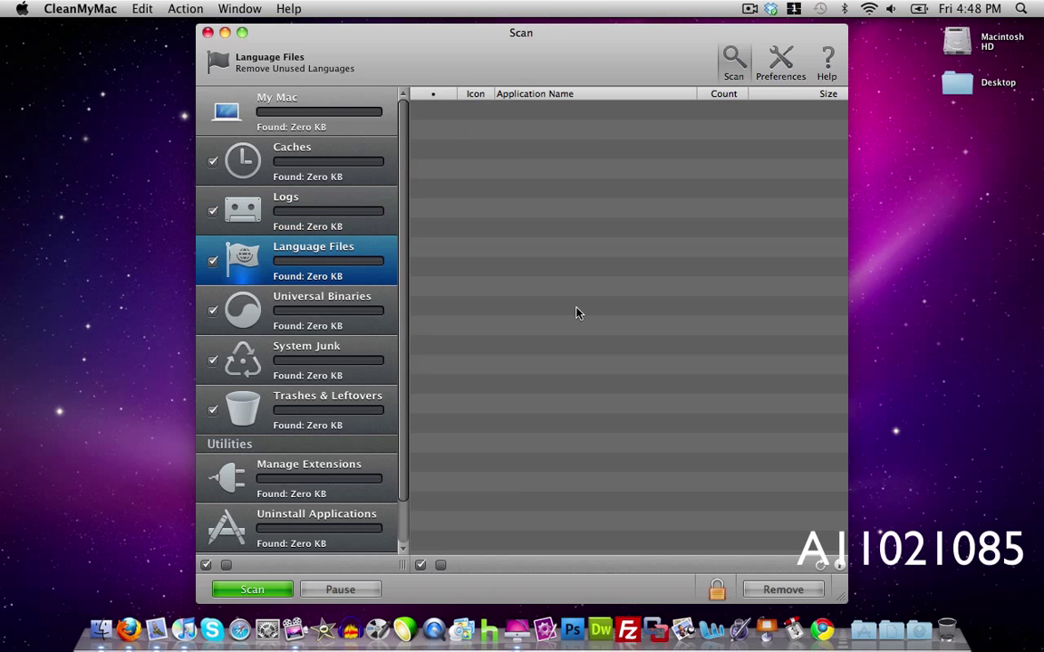
mouse_move(270, 384)
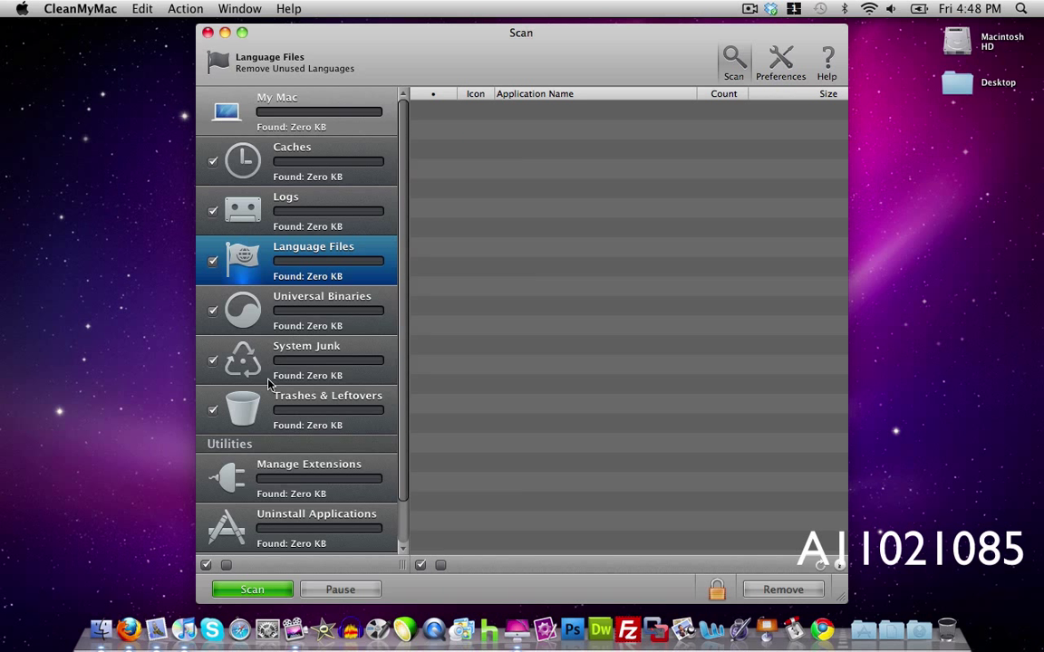
mouse_move(257, 378)
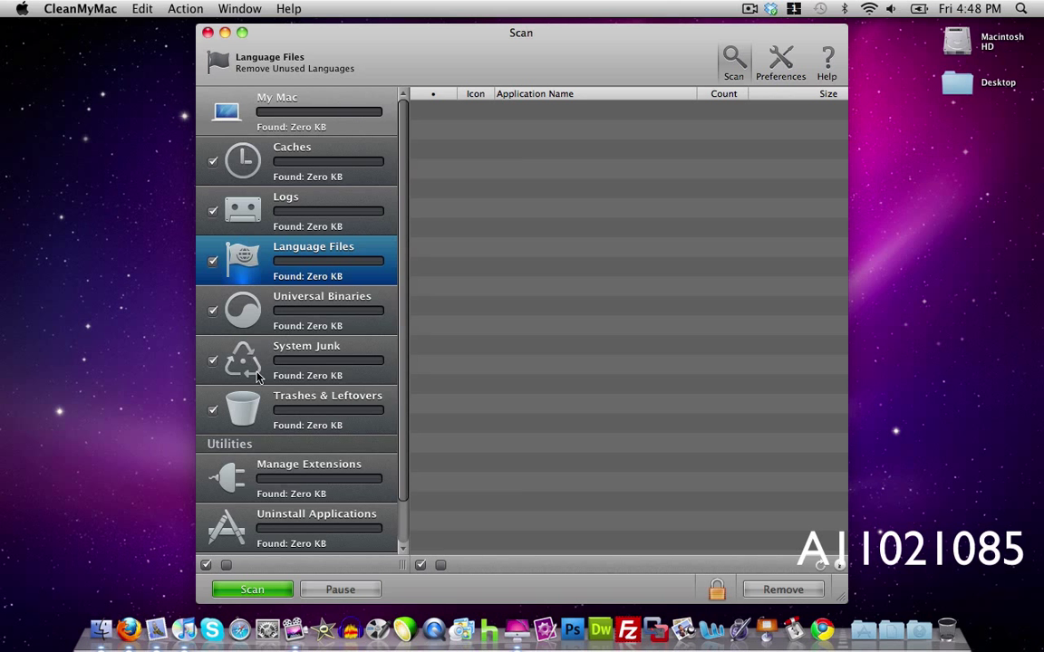
left_click(277, 97)
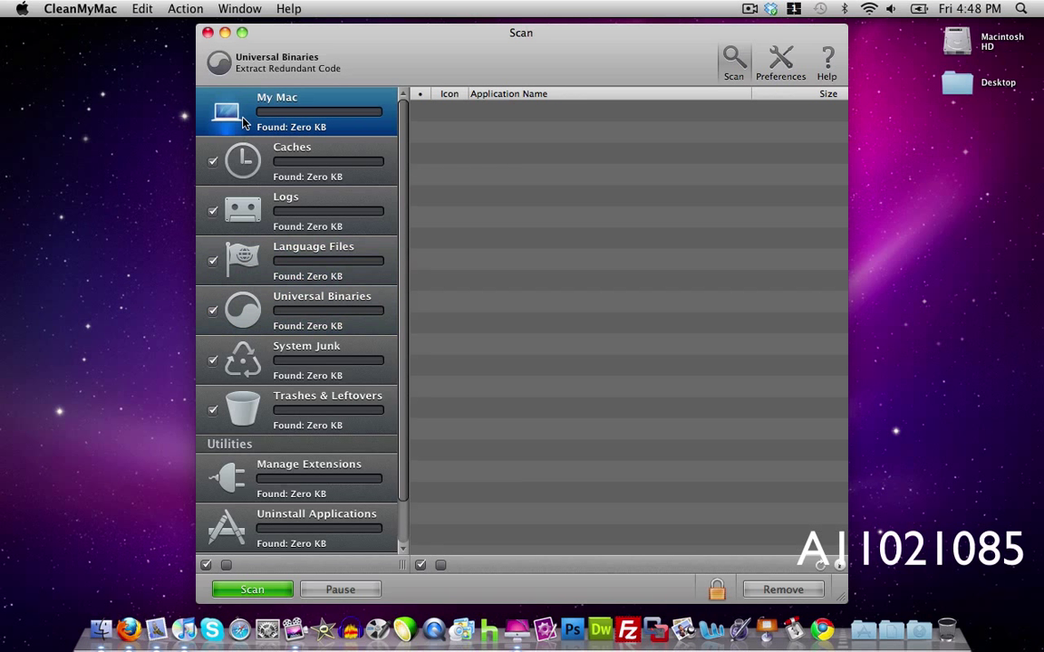
Return to the My Mac summary and start a scan of the whole Mac.
left_click(297, 110)
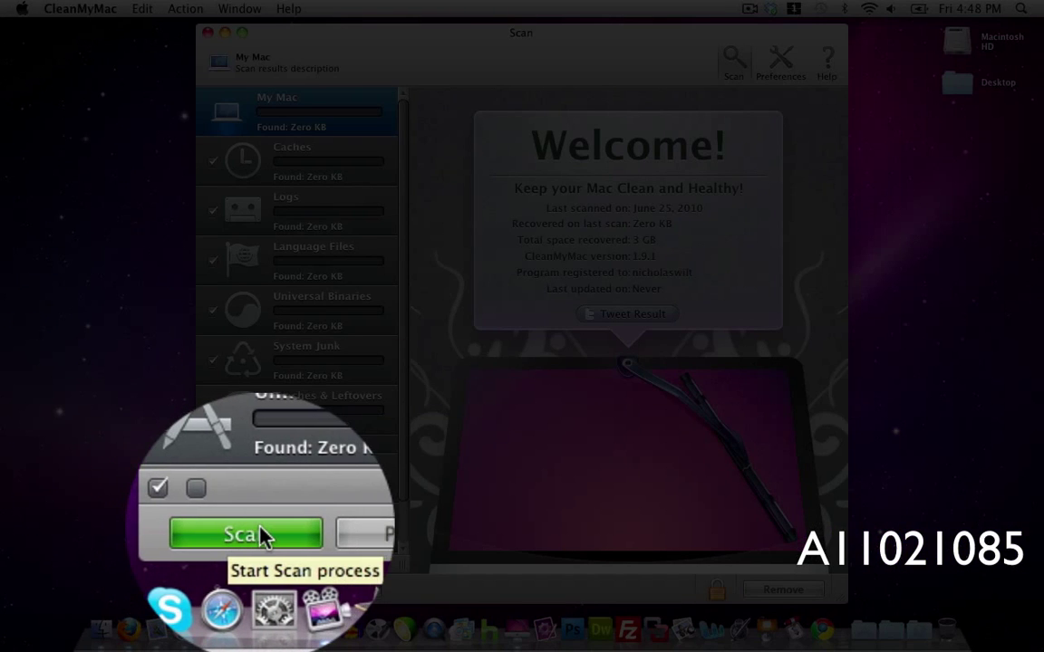
left_click(245, 533)
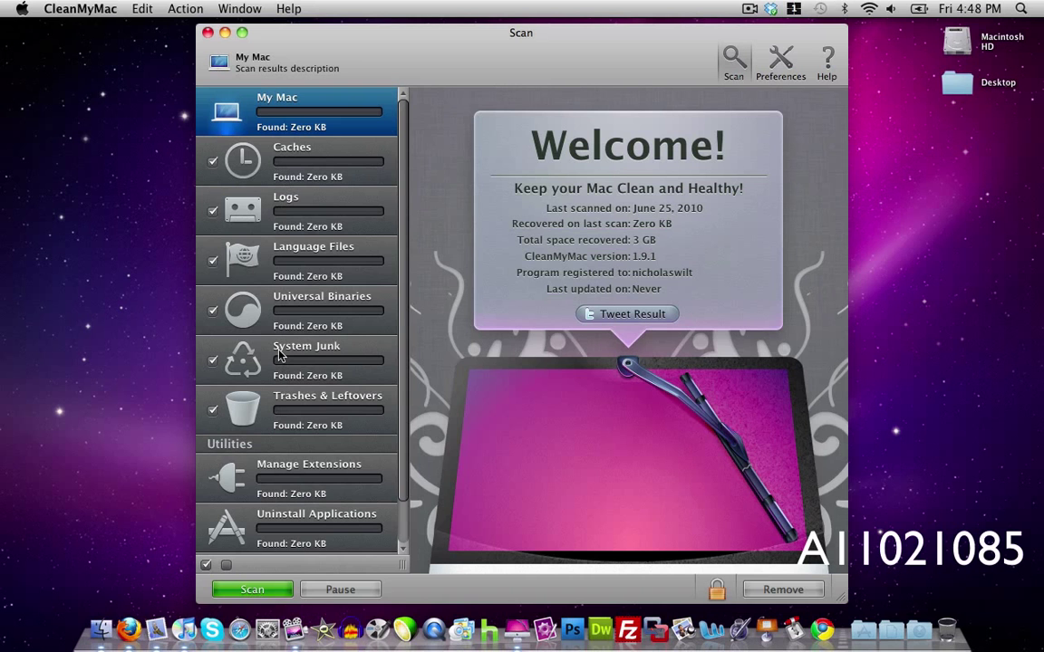
mouse_move(306, 424)
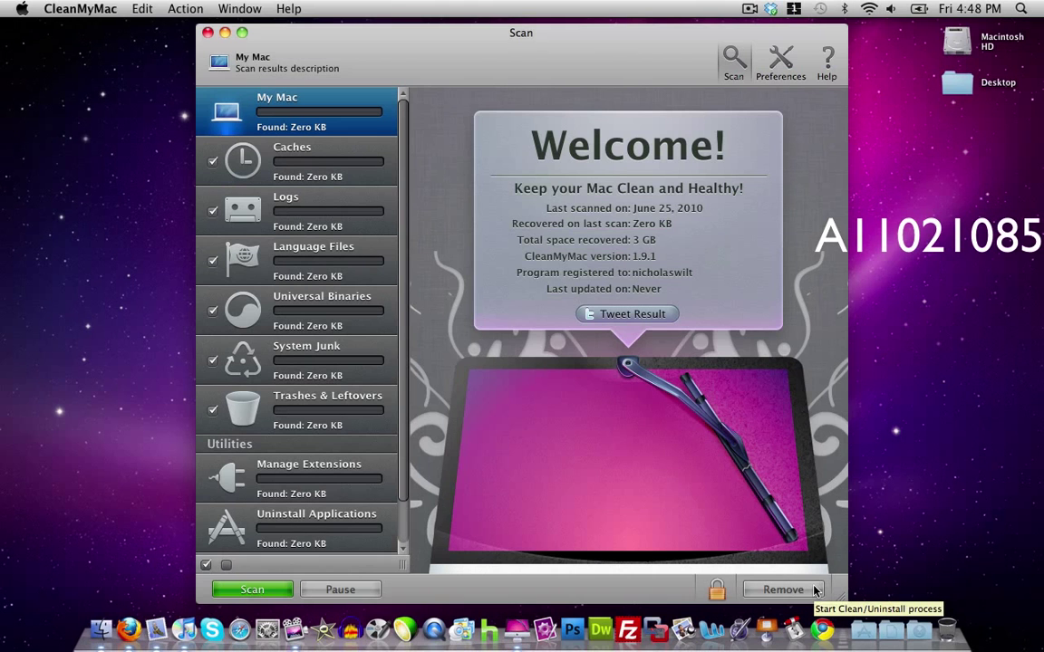
mouse_move(728, 379)
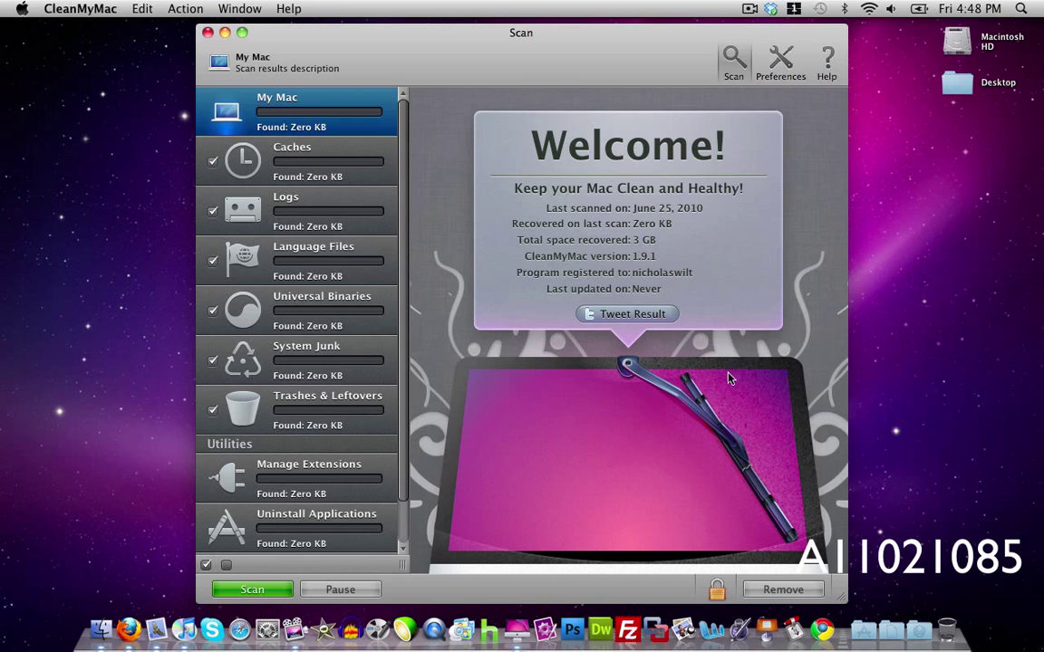
Show the General and Devices preference tabs for external device cleanup.
left_click(779, 58)
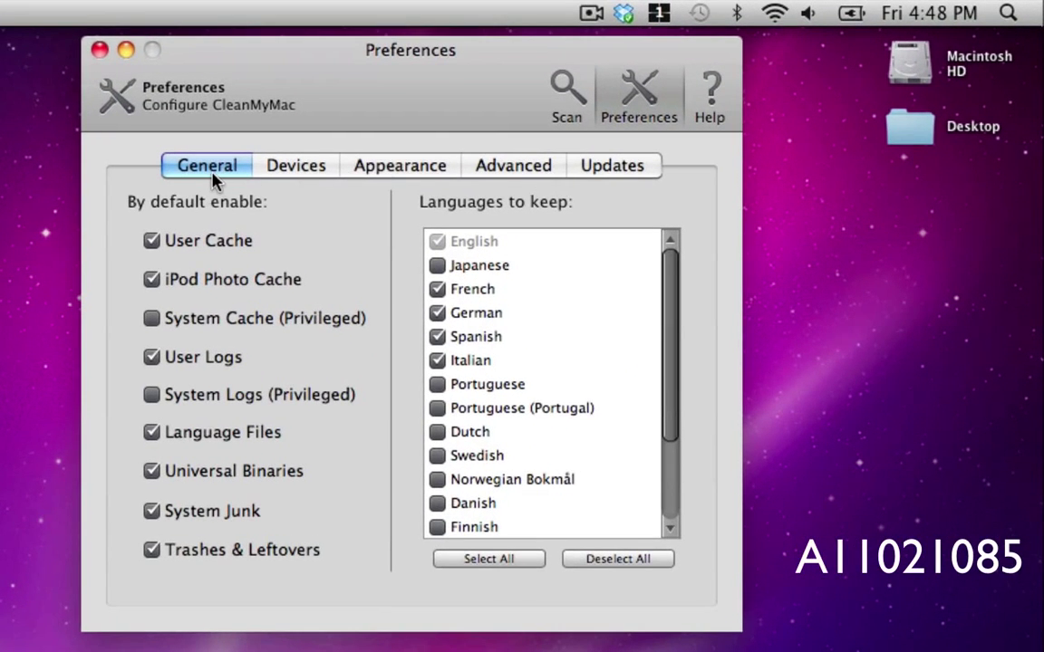
mouse_move(250, 216)
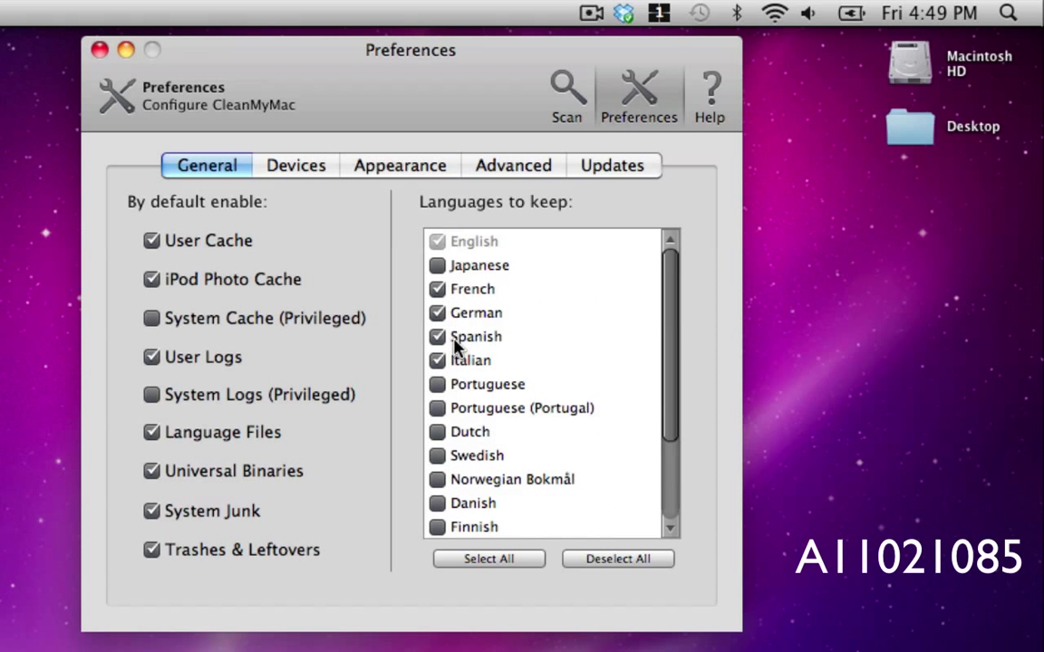
left_click(295, 165)
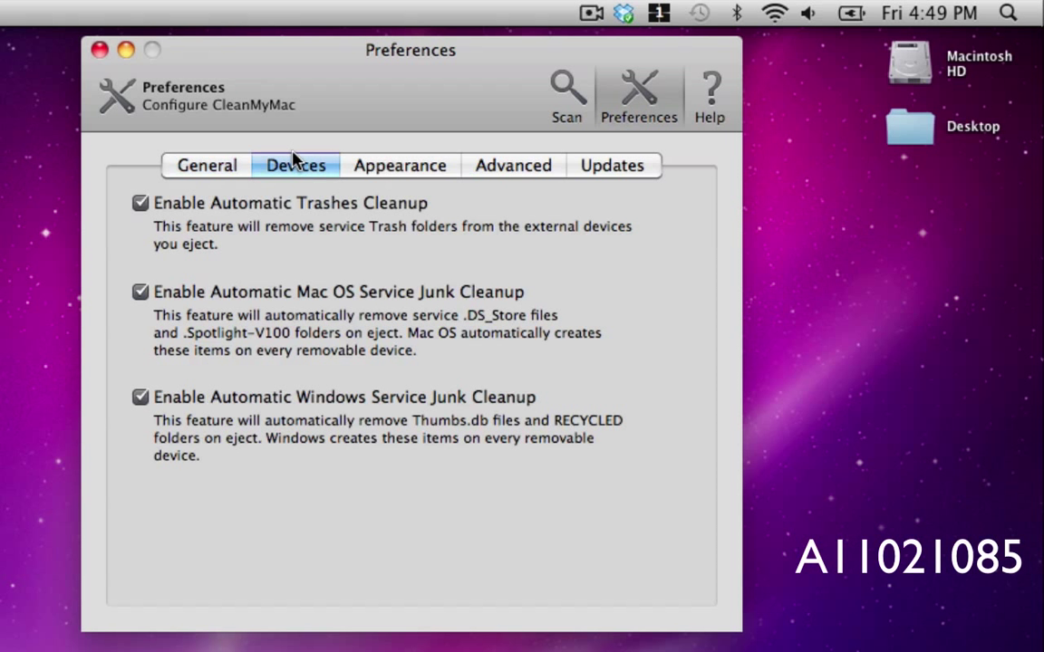
mouse_move(292, 218)
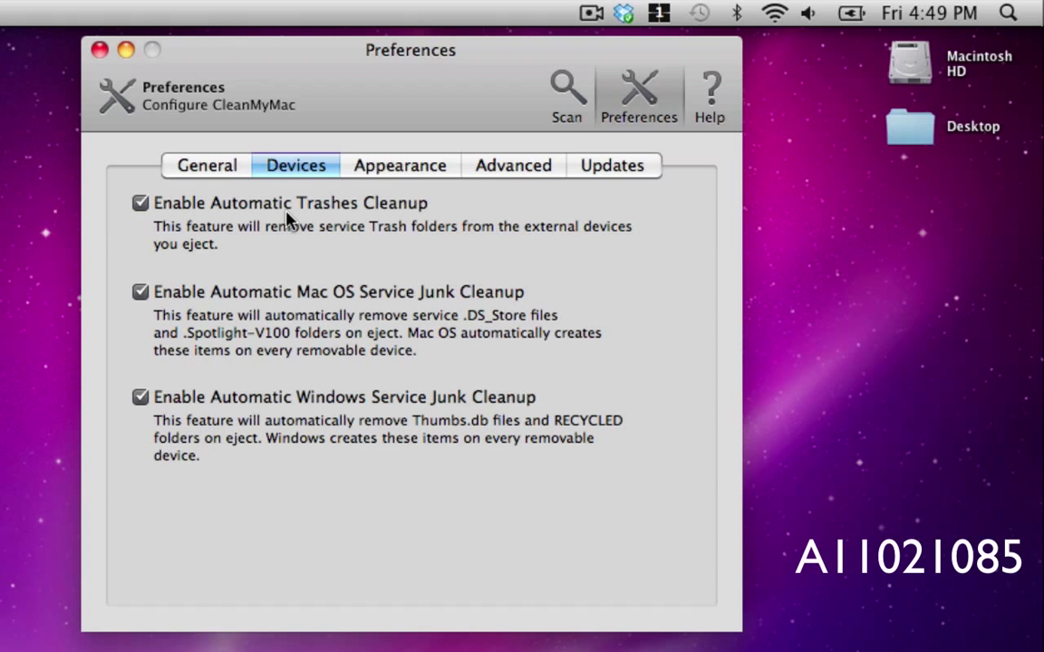
mouse_move(275, 229)
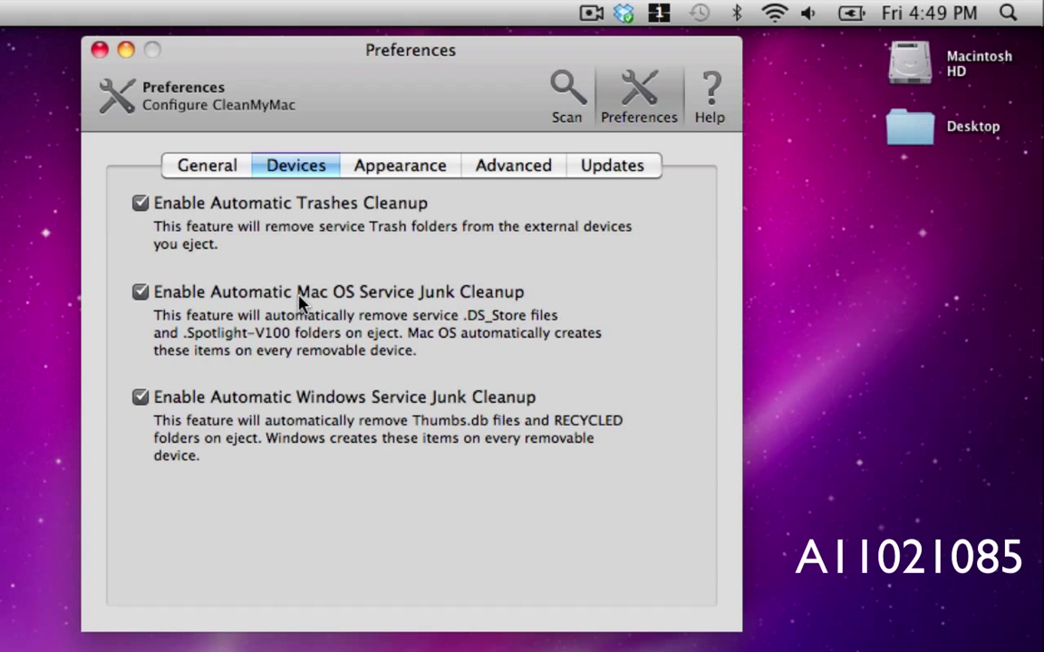
mouse_move(328, 420)
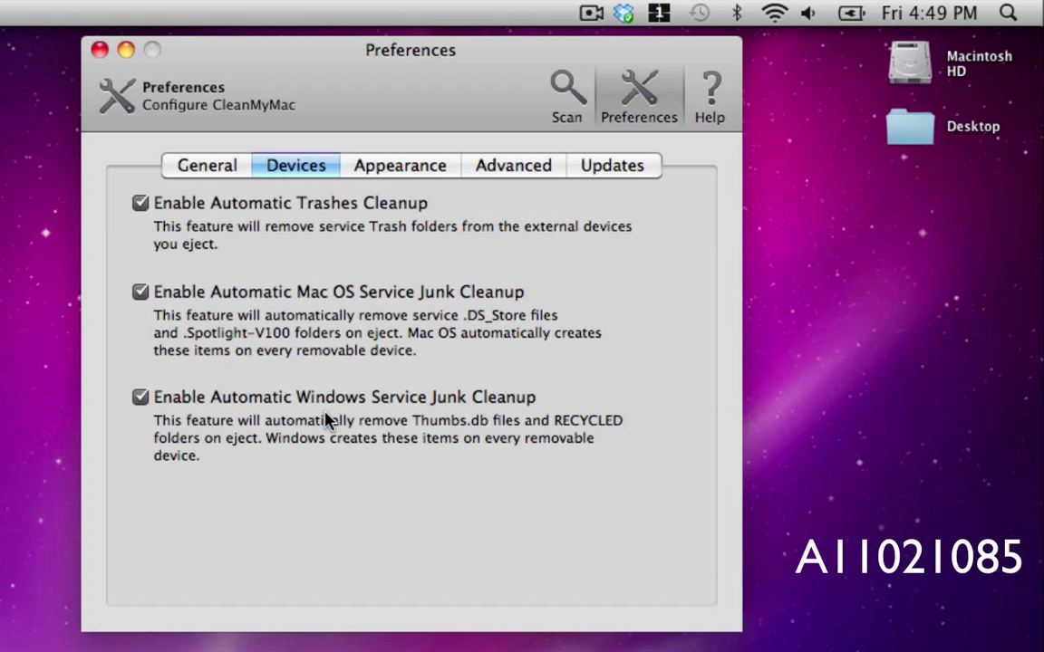
mouse_move(432, 221)
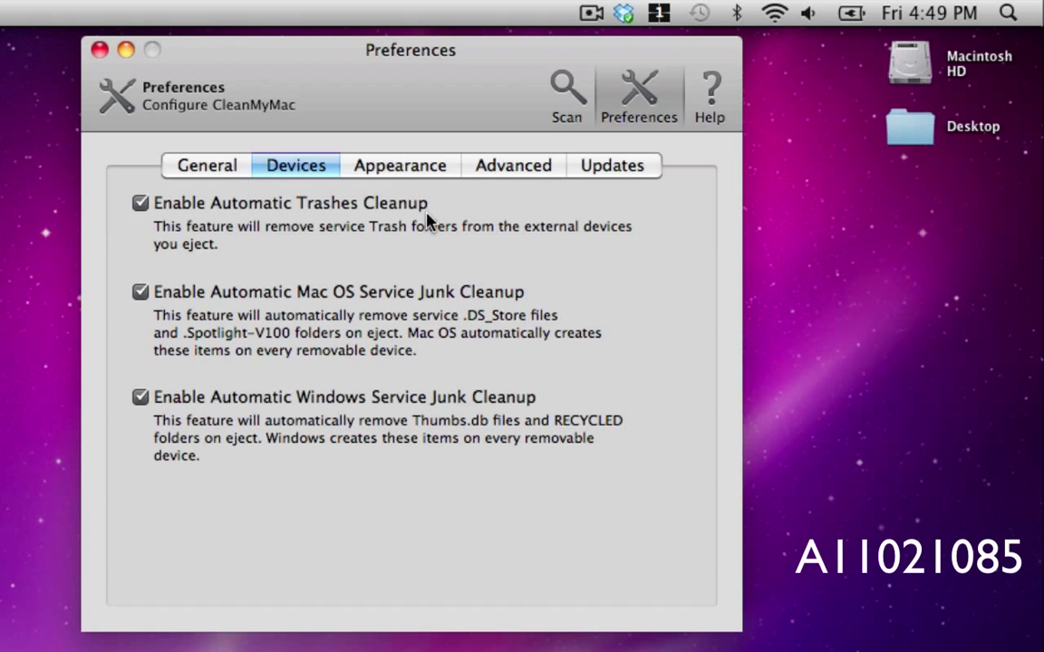
Pick the Titanium colour theme under Appearance, then review the Advanced and Updates settings.
left_click(399, 165)
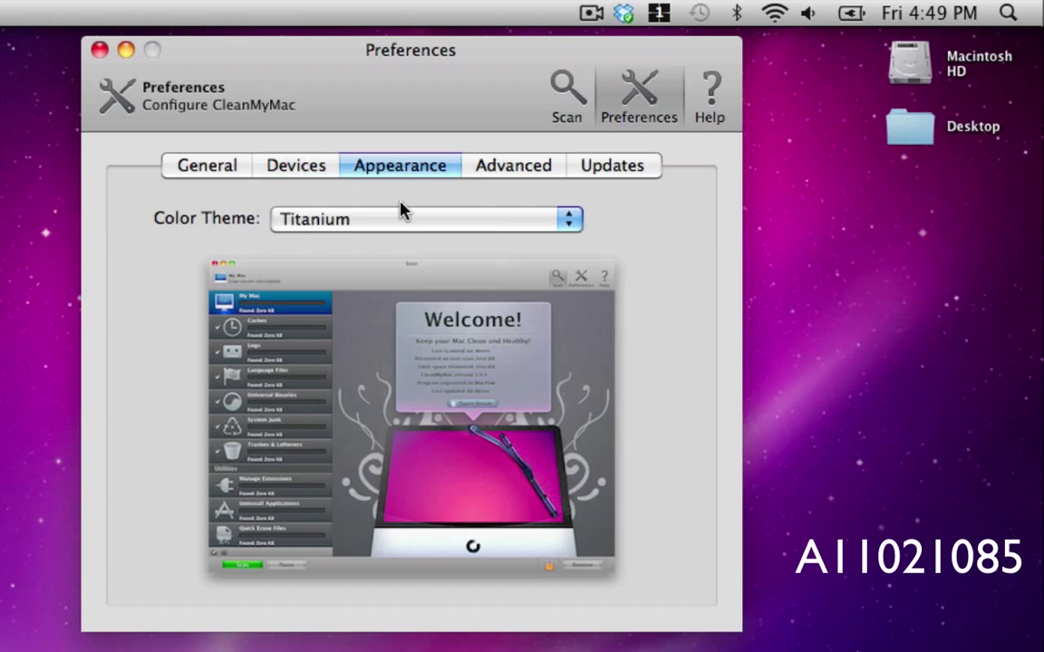
left_click(425, 217)
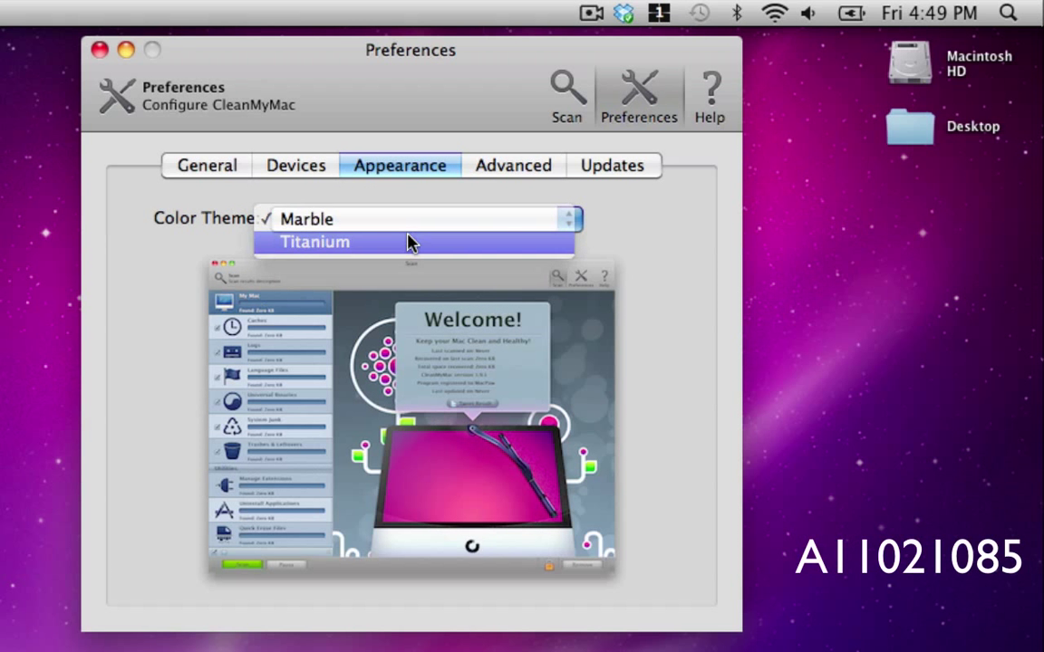
left_click(513, 165)
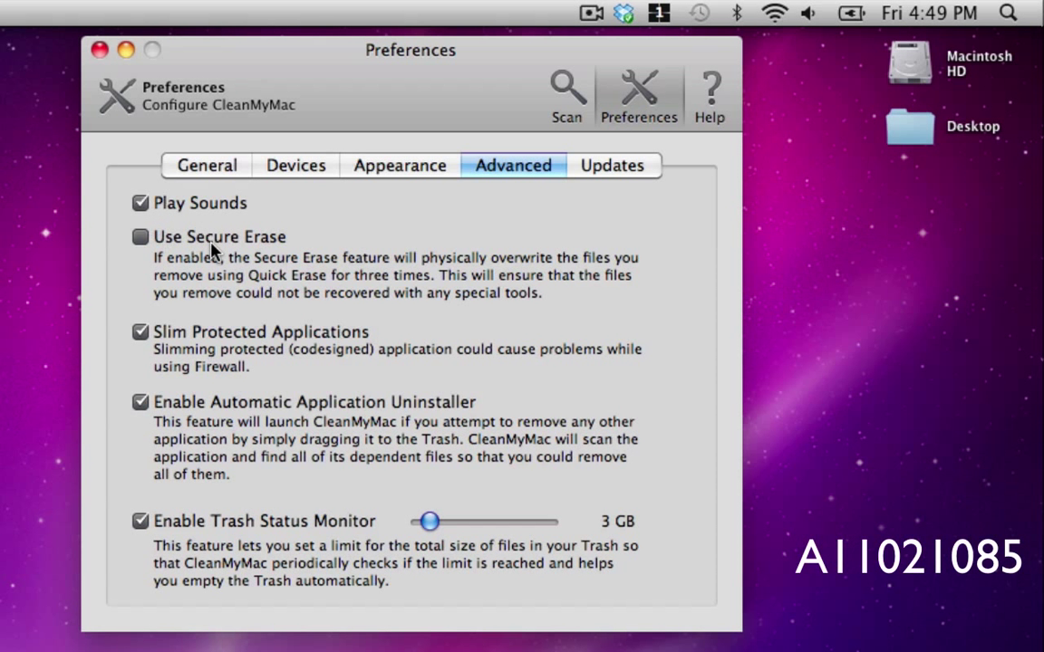
mouse_move(232, 328)
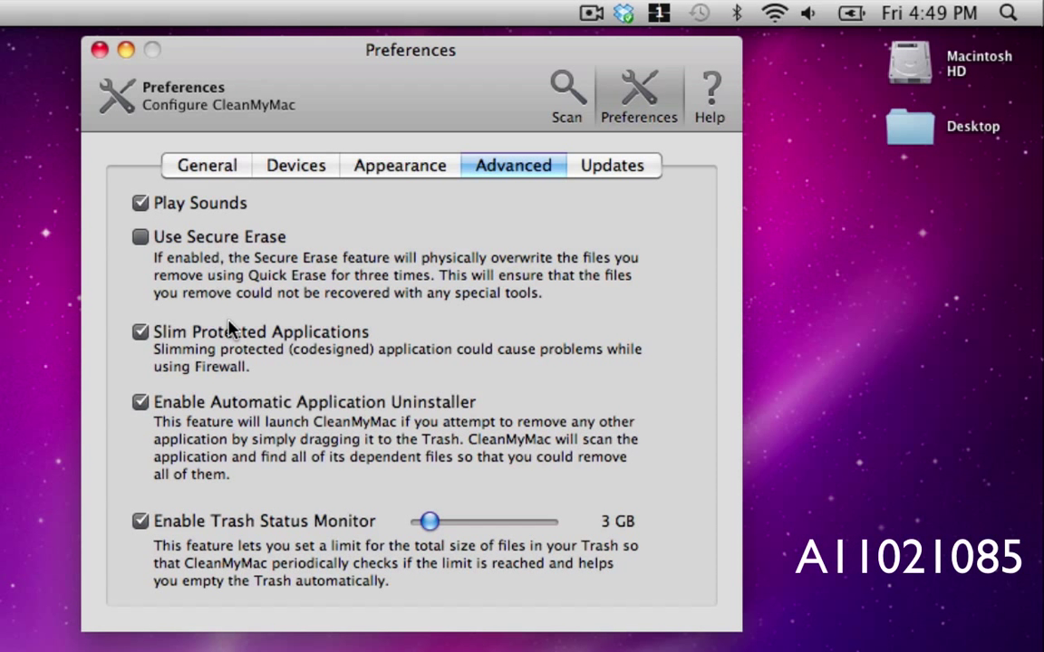
mouse_move(607, 163)
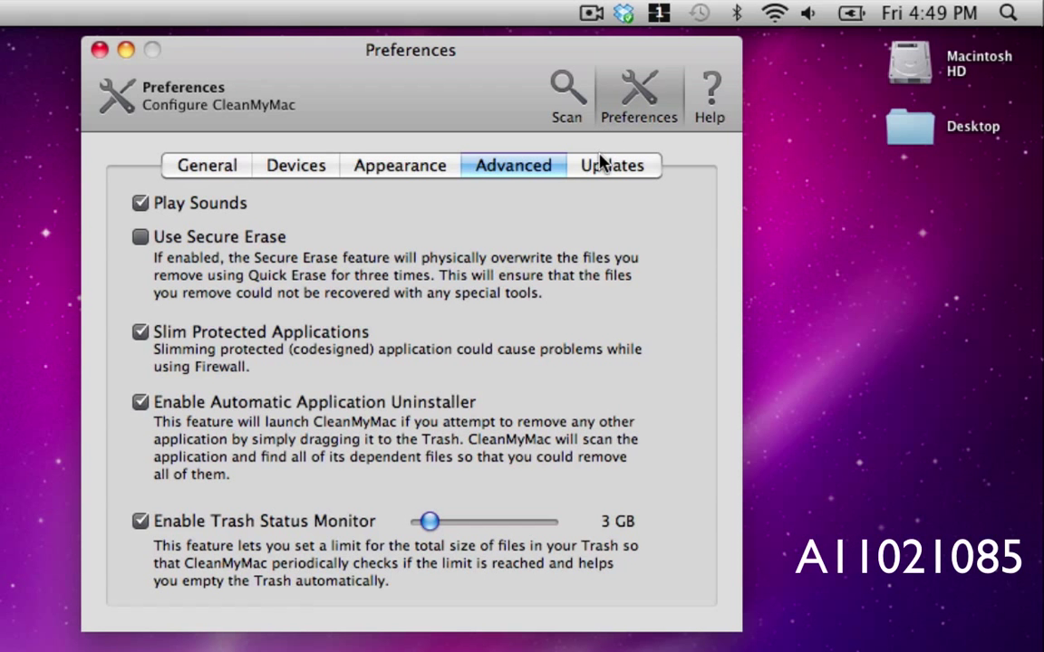
left_click(613, 165)
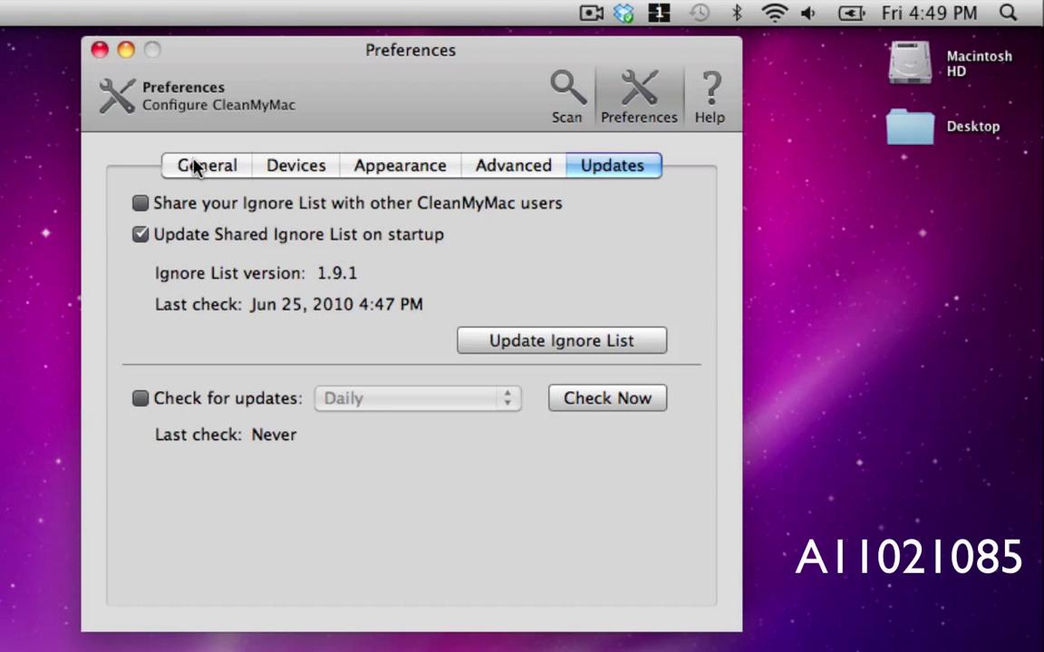
Return from Preferences to the Scan window's welcome summary.
left_click(207, 165)
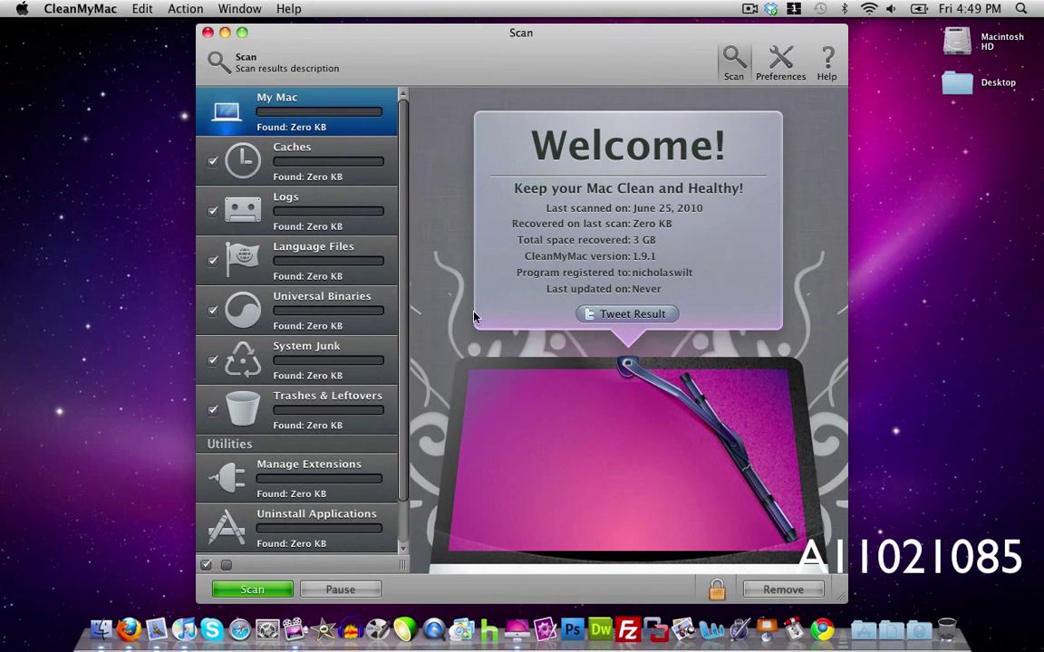
mouse_move(654, 366)
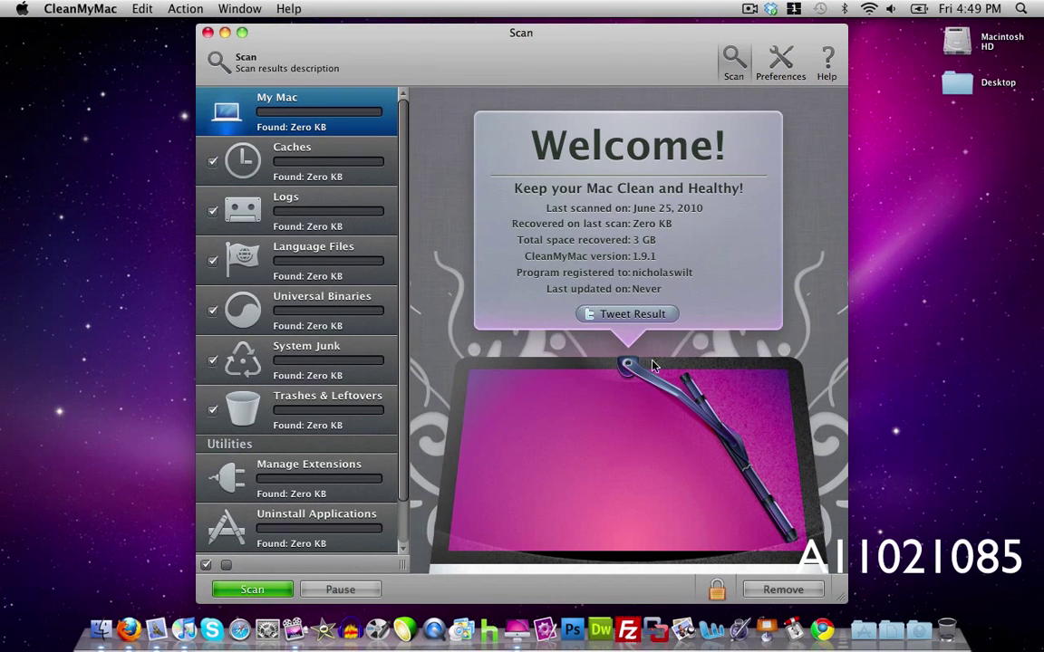
mouse_move(547, 354)
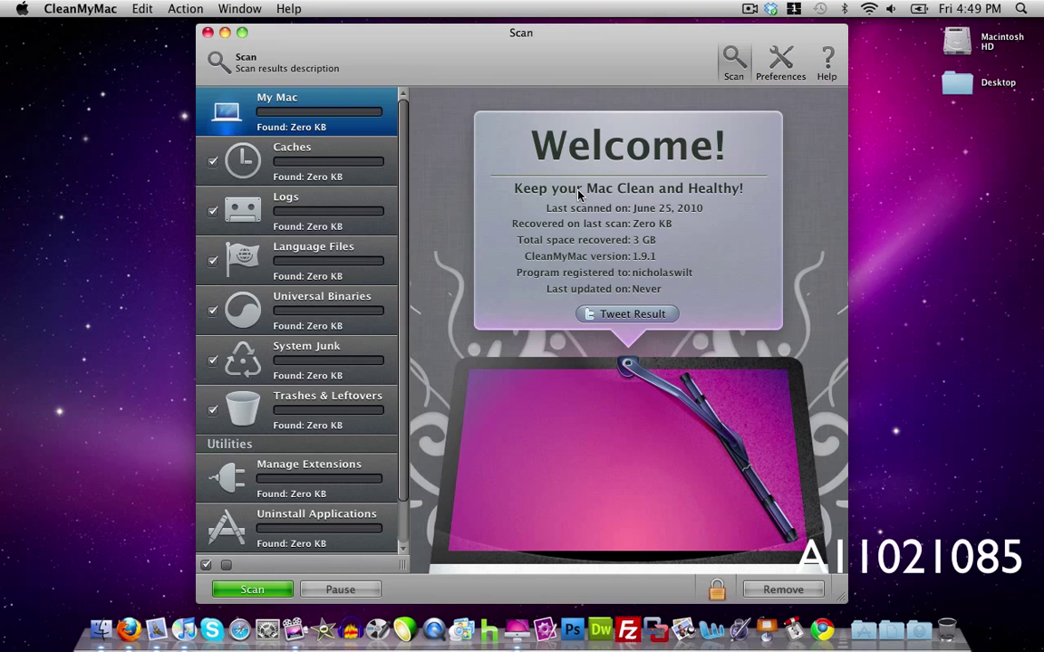
Bring up the MacPaw CleanMyMac page in Firefox, then close the browser window.
left_click(207, 33)
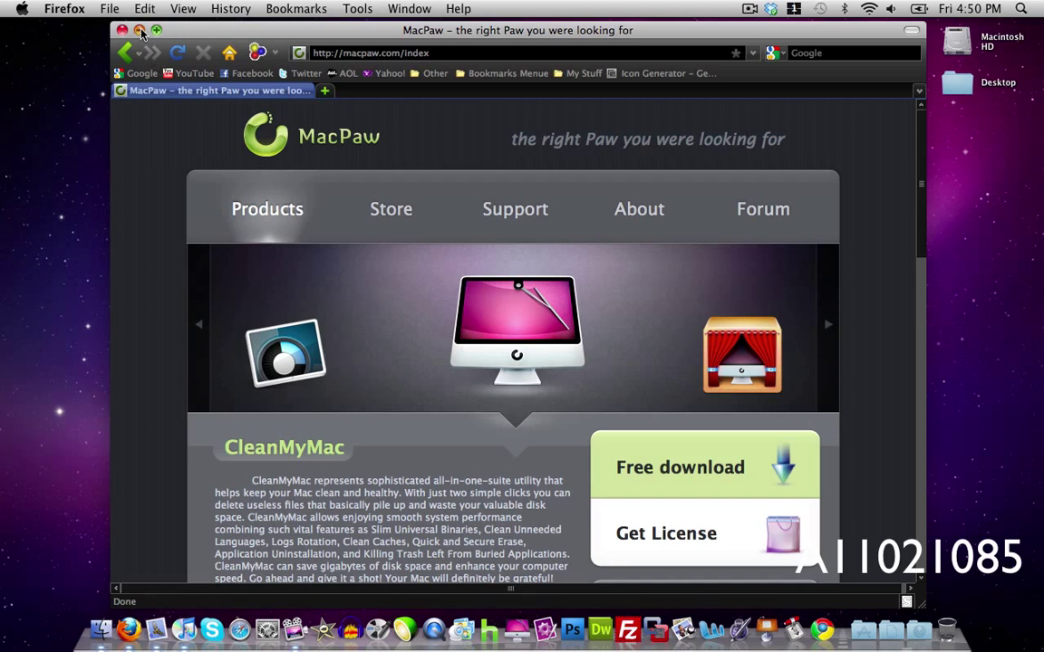
left_click(123, 29)
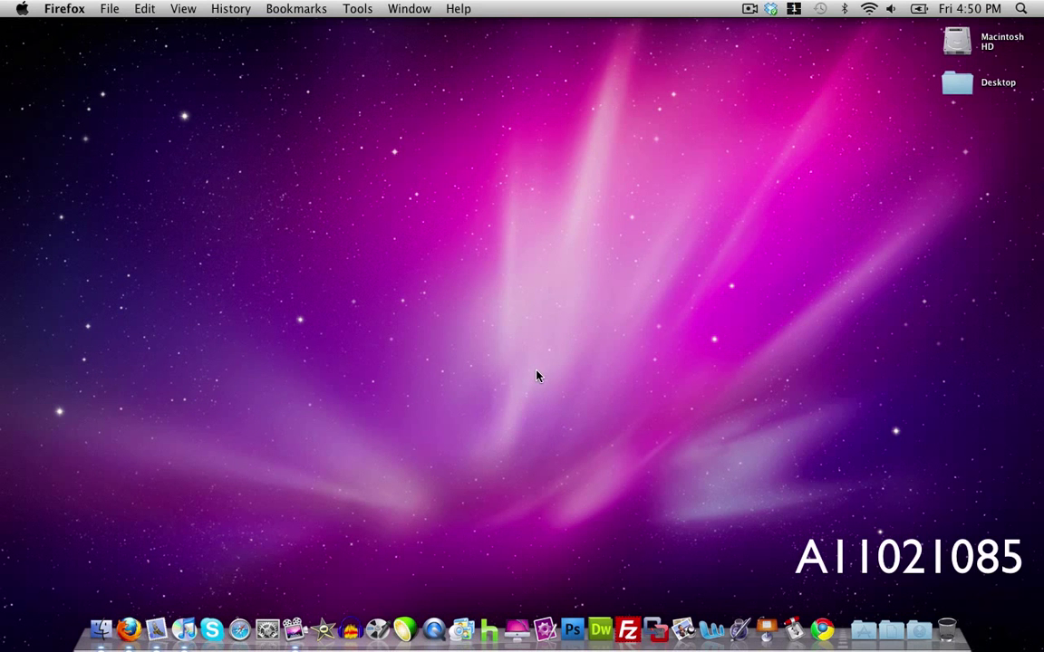